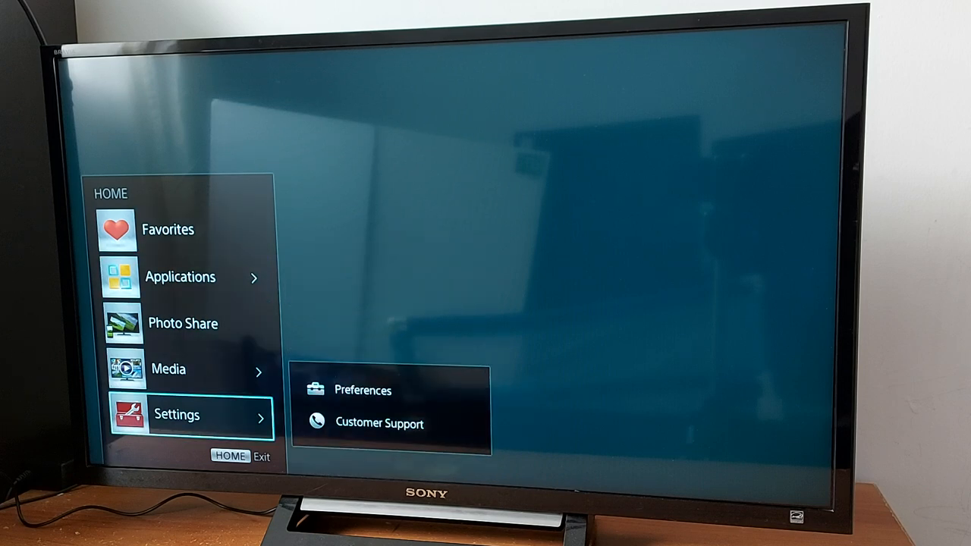
# Step: Open the Setup category under Settings > Preferences from the HOME menu
pyautogui.click(366, 389)
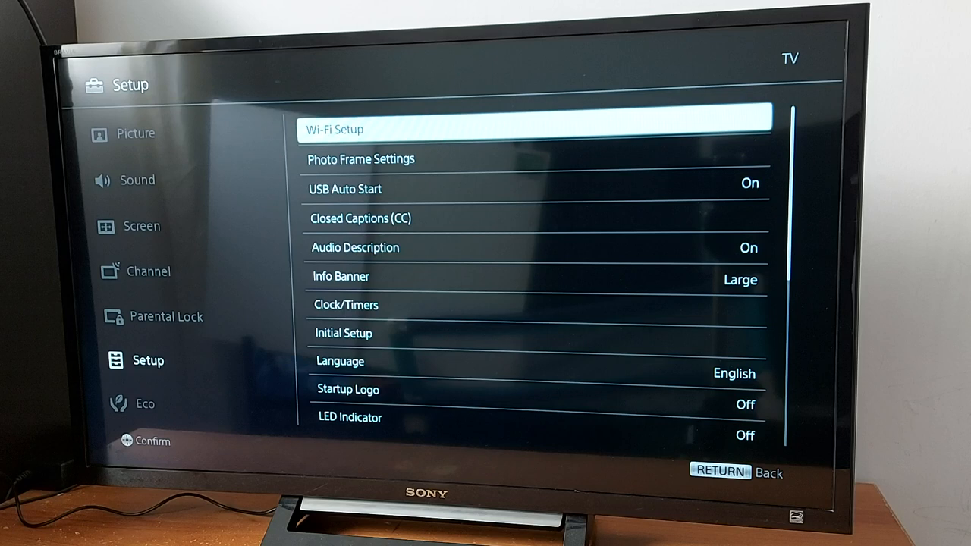
# Step: Open Clock/Timers to reveal the Sleep Timer set to 60 min
pyautogui.press('Down')
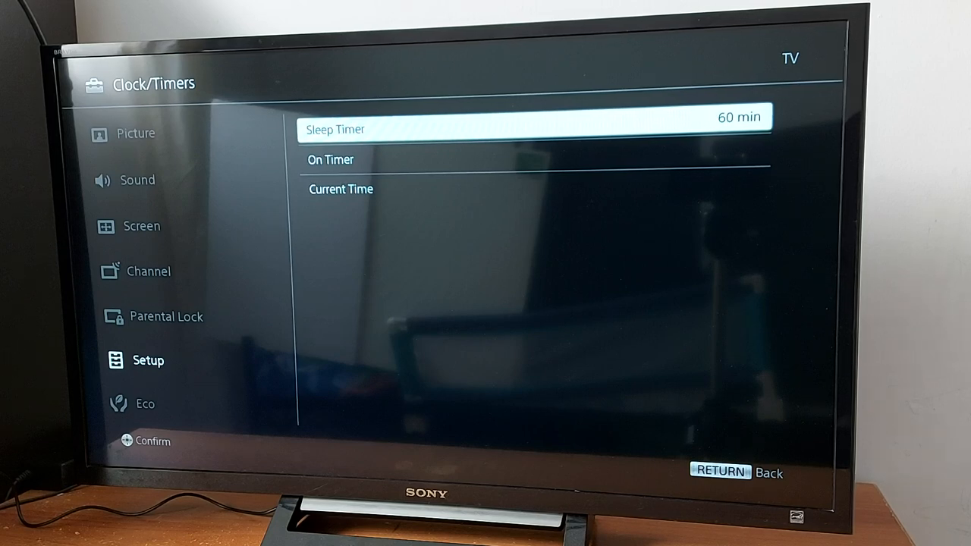
# Step: Turn the On Timer on for every day at 12:00 AM, 1 h duration, input TV
pyautogui.click(535, 129)
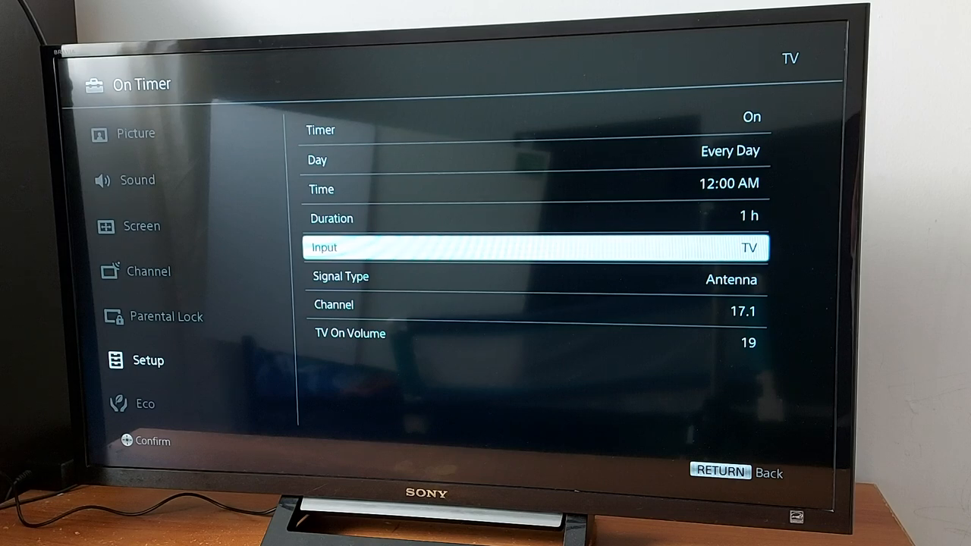
# Step: Set the On Timer signal type to Cable and channel 133, then review upward
pyautogui.press('Down')
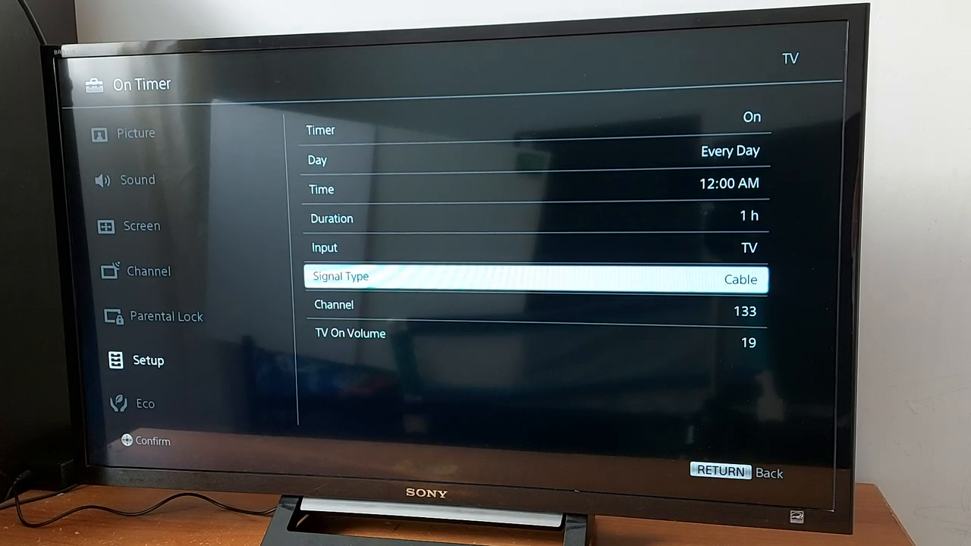
pyautogui.press('Down')
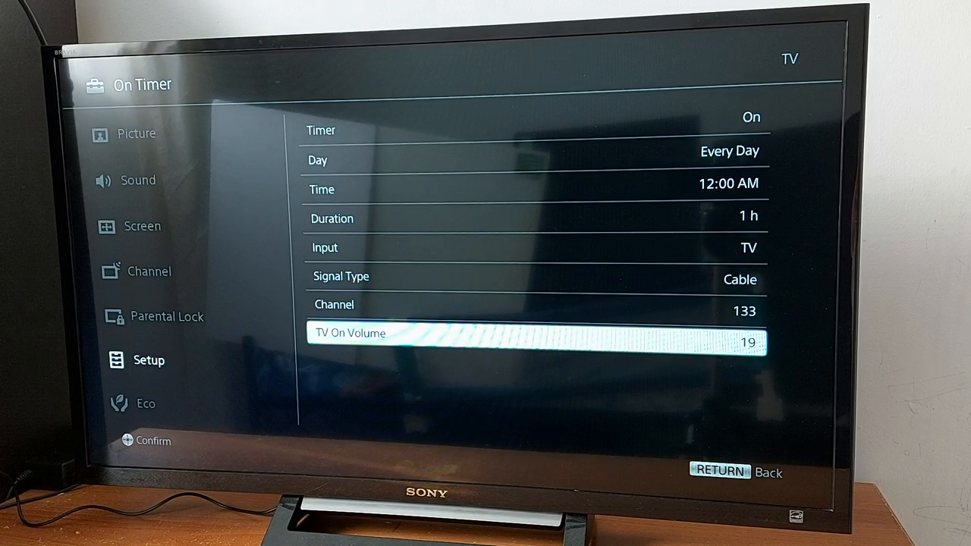
pyautogui.press('up')
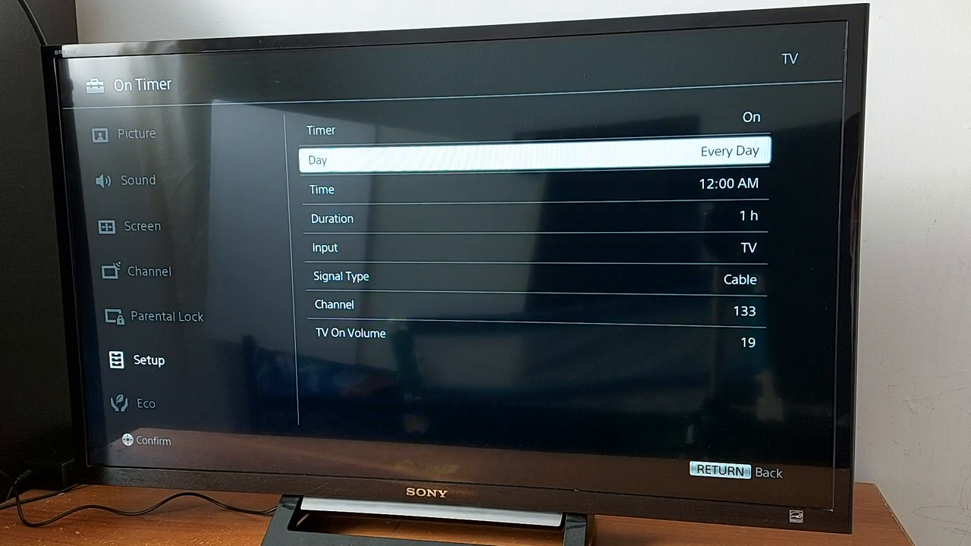
pyautogui.press('Up')
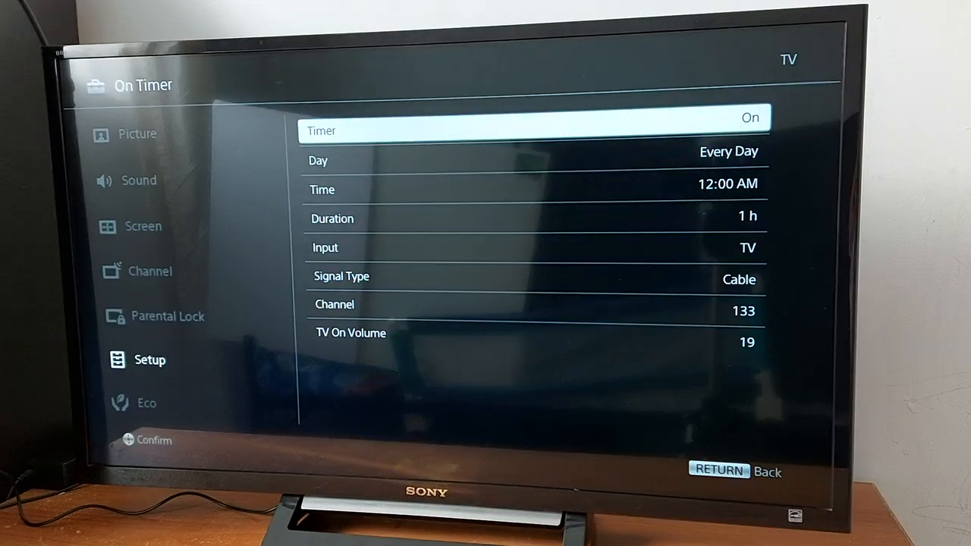